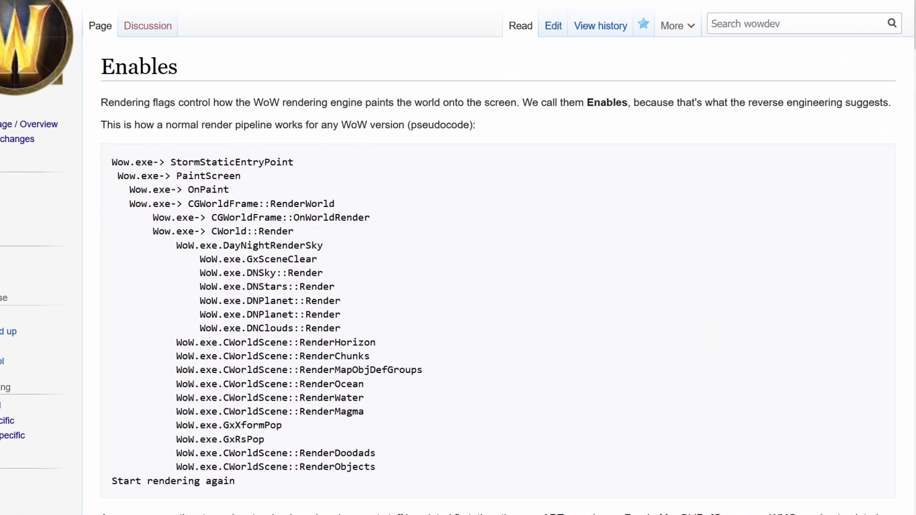
Scroll the wowdev wiki Enables page down to the Flag Positions section
scroll(up, 3)
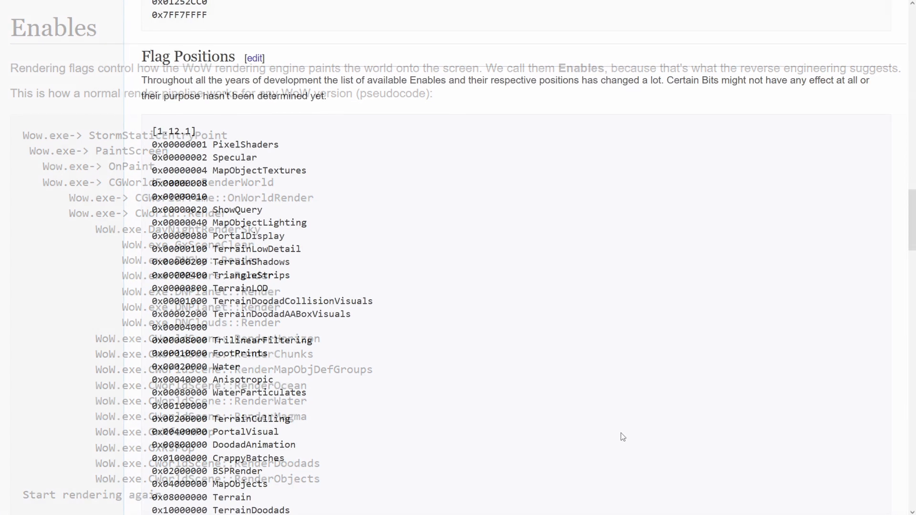
scroll(down, 3)
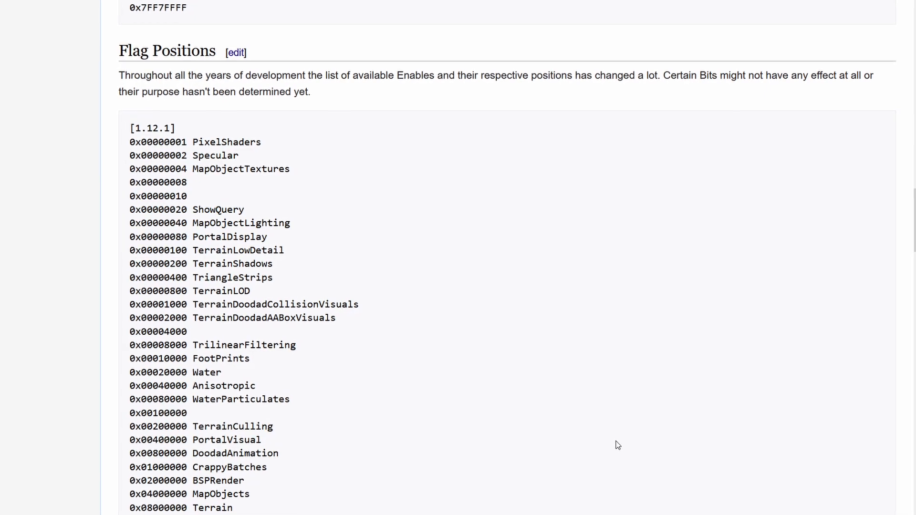
scroll(down, 3)
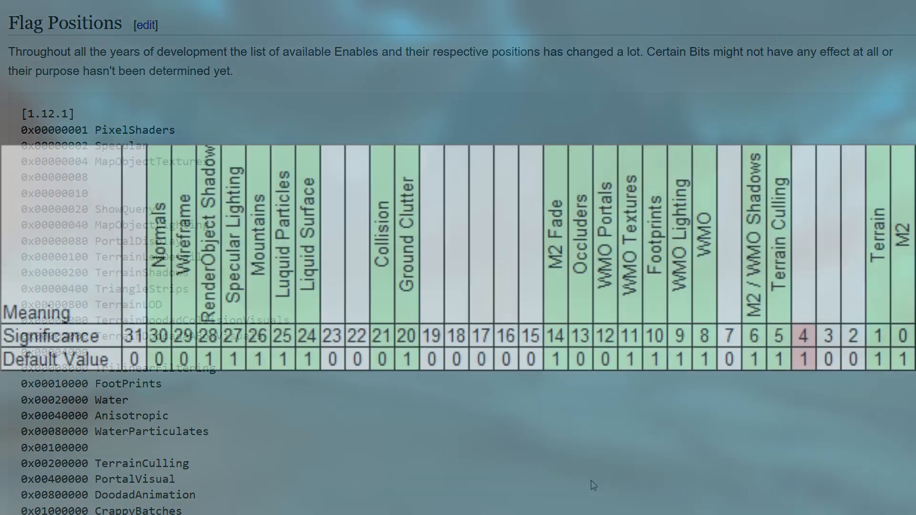
scroll(down, 3)
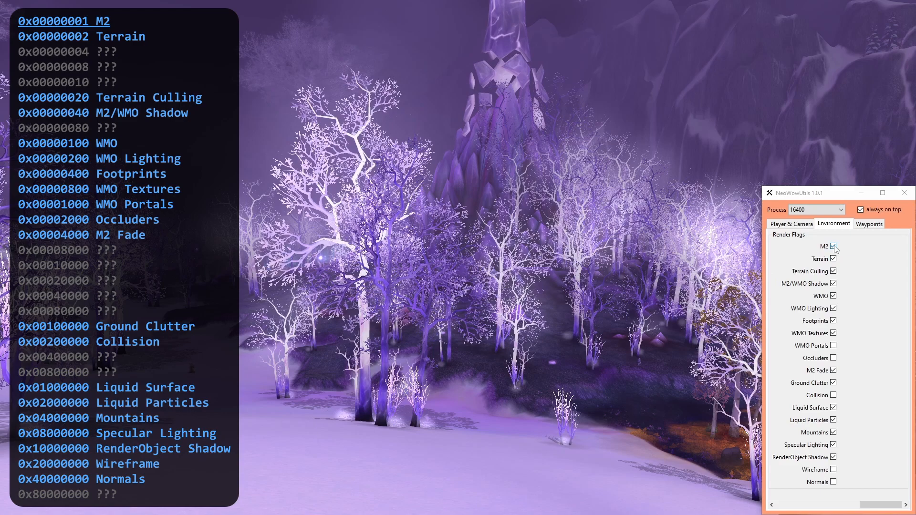
Toggle the M2 flag off and on twice to compare the autumn scene without its trees
click(832, 246)
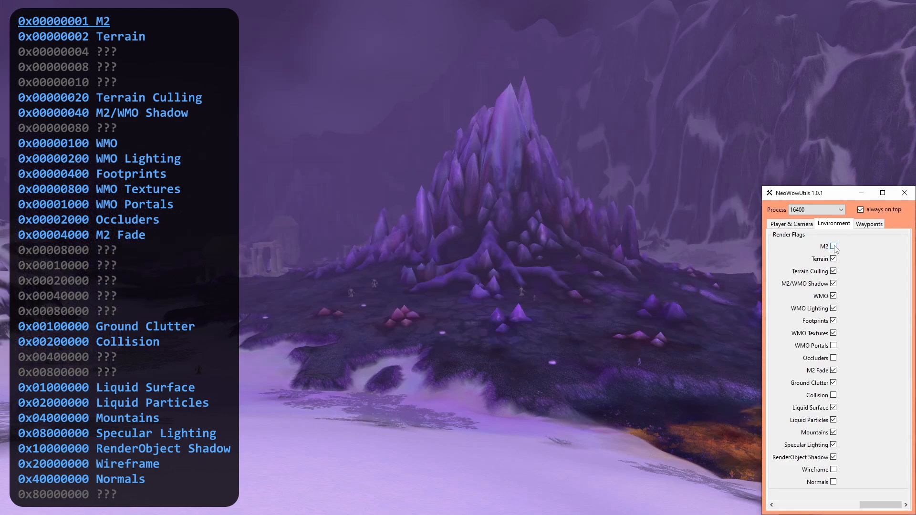
click(832, 246)
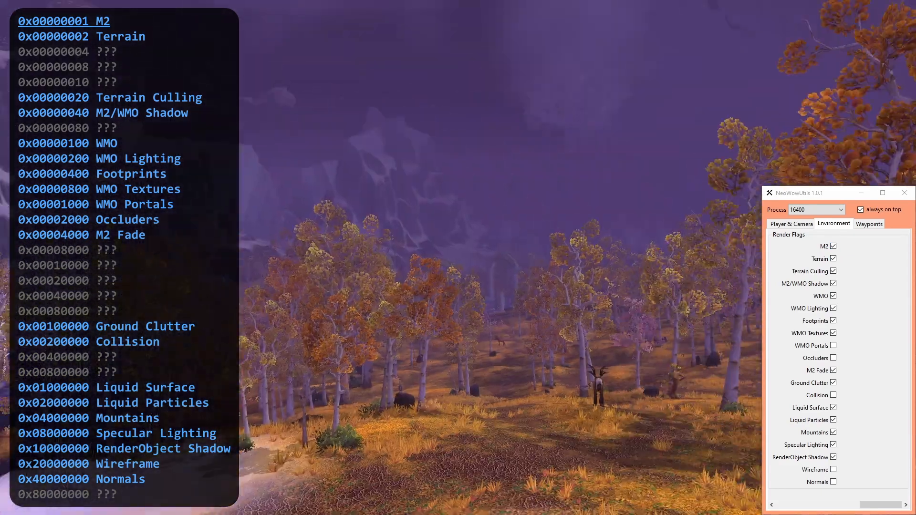
click(832, 246)
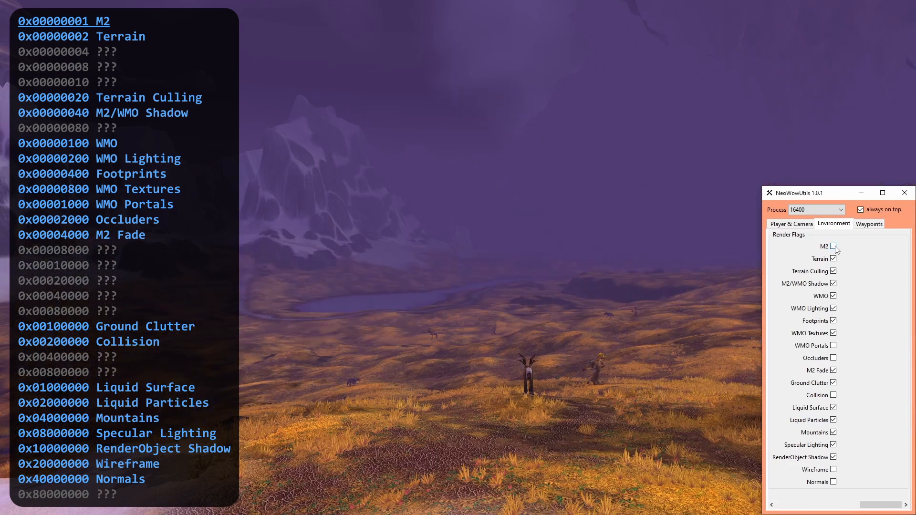
click(832, 246)
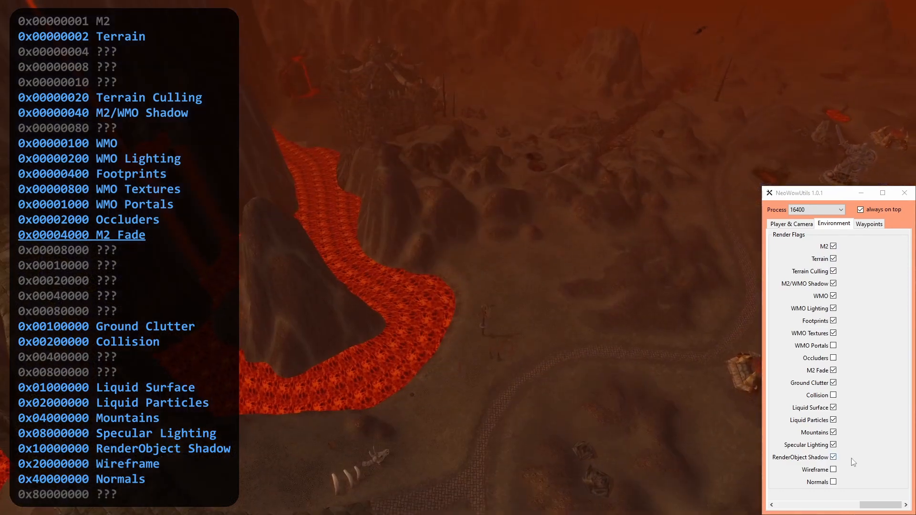
Toggle the M2 Fade flag off and on to test model fading
click(836, 457)
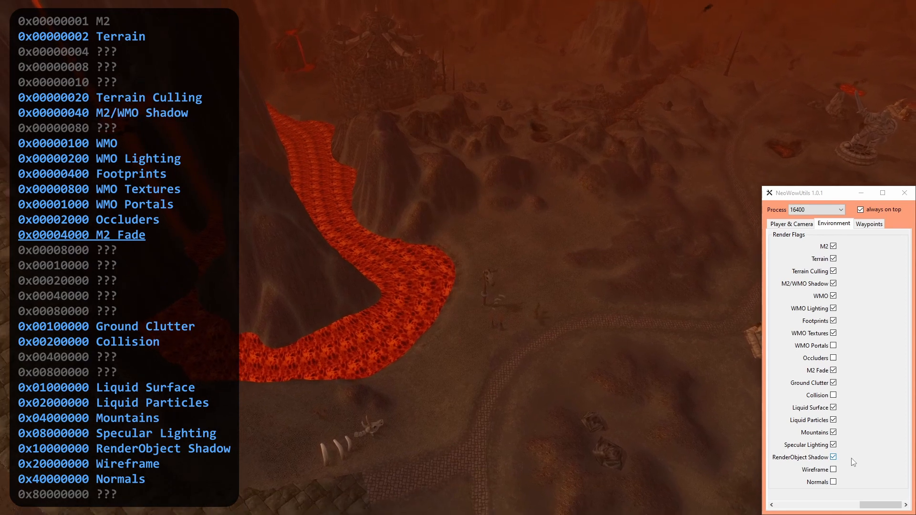
click(832, 407)
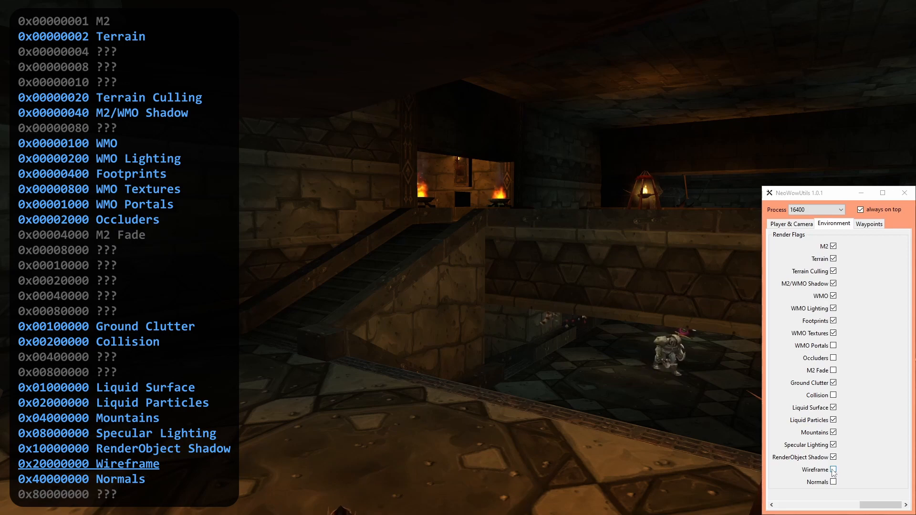
Render the dungeon interior in Wireframe, then restore normal shading
click(832, 470)
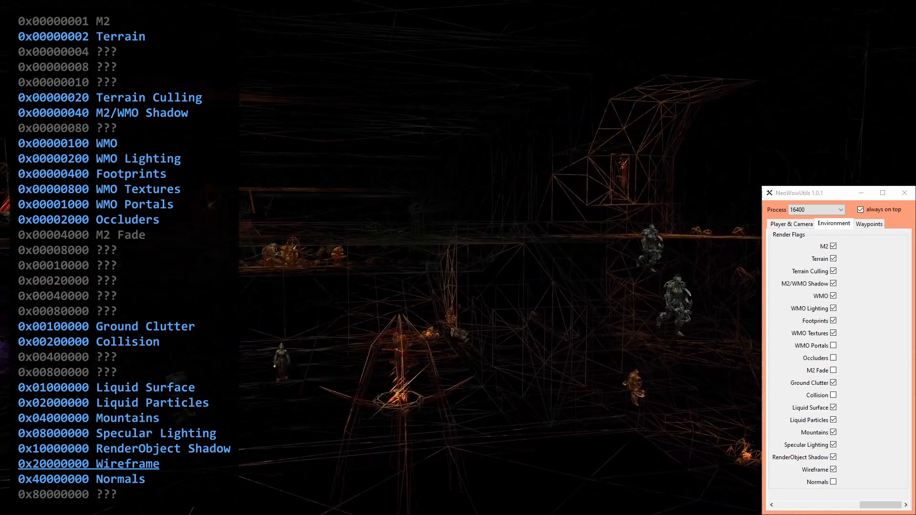
click(830, 470)
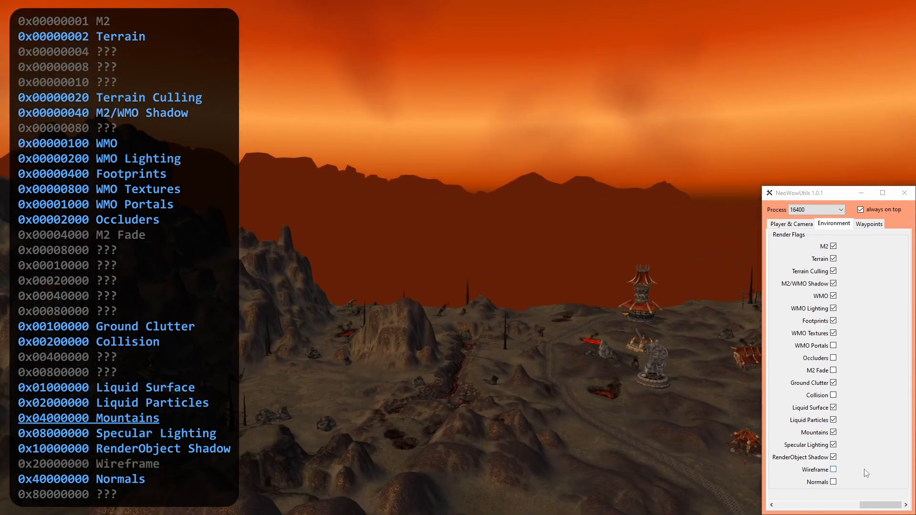
View the red wasteland in Wireframe with Mountains toggled, then restore shading
click(834, 469)
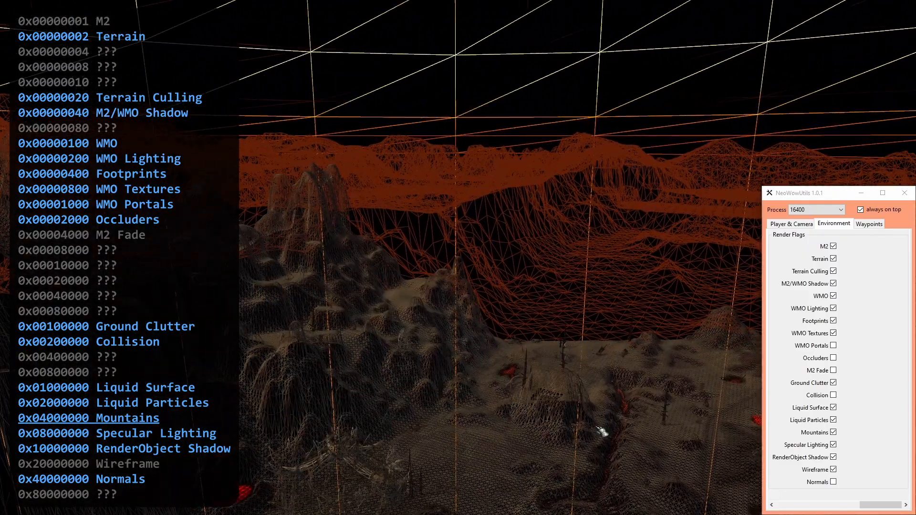
click(835, 432)
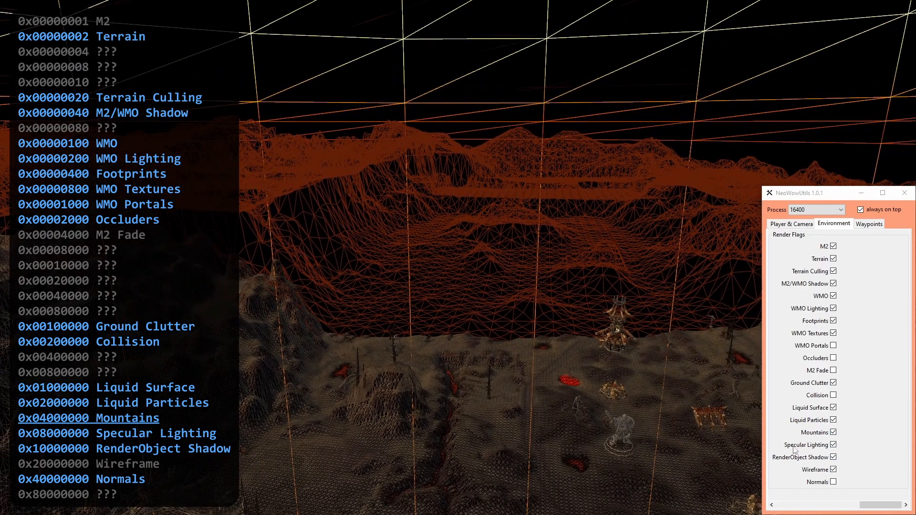
click(832, 469)
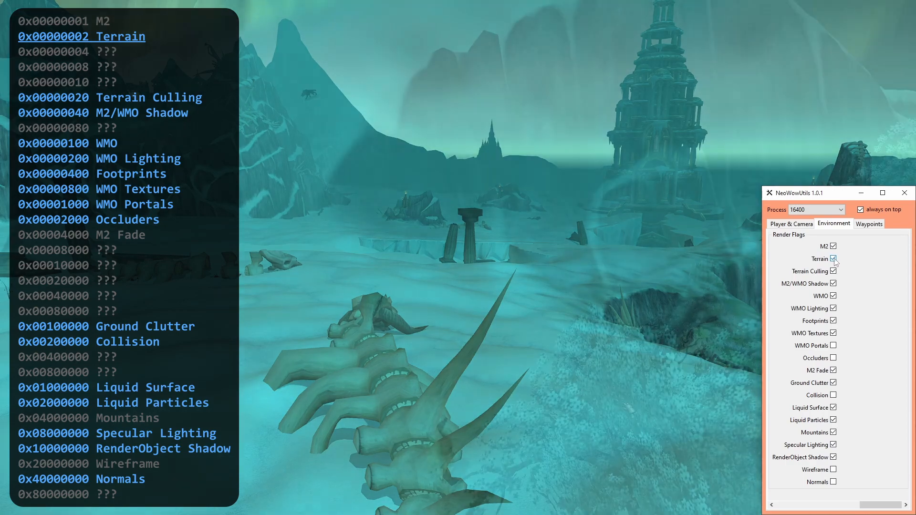
Toggle Terrain, disable Terrain Culling and view the icy zone in Wireframe, then re-enable culling
click(831, 258)
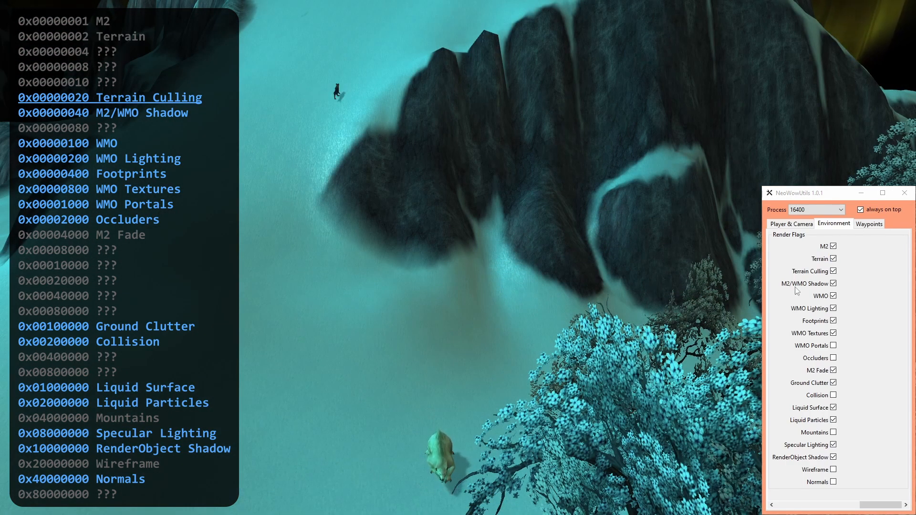
click(831, 271)
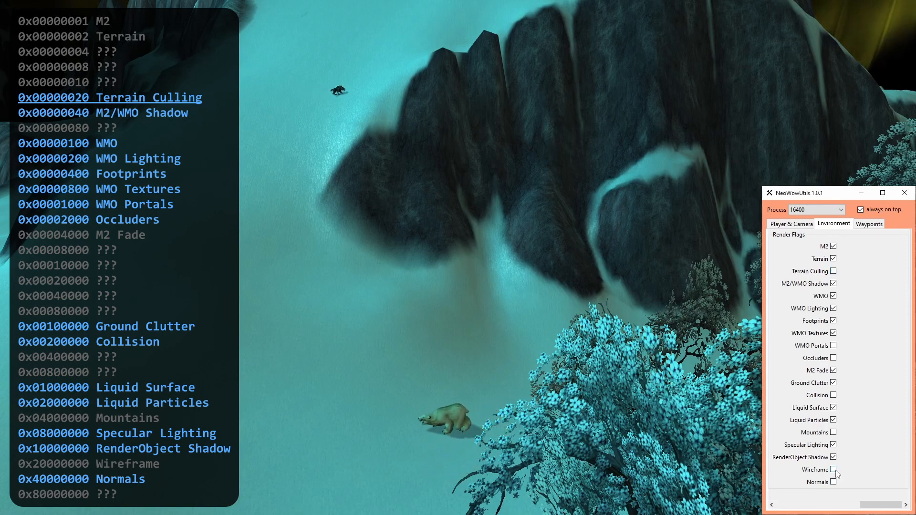
click(832, 469)
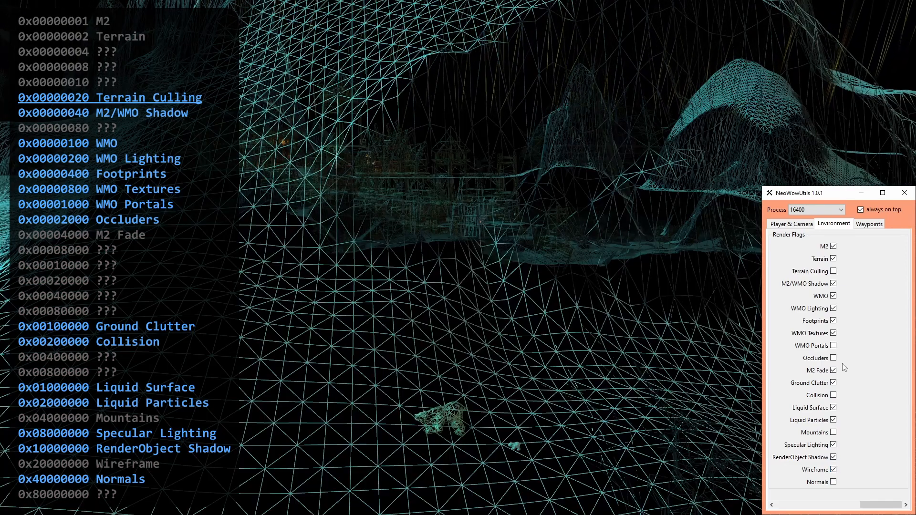
click(832, 271)
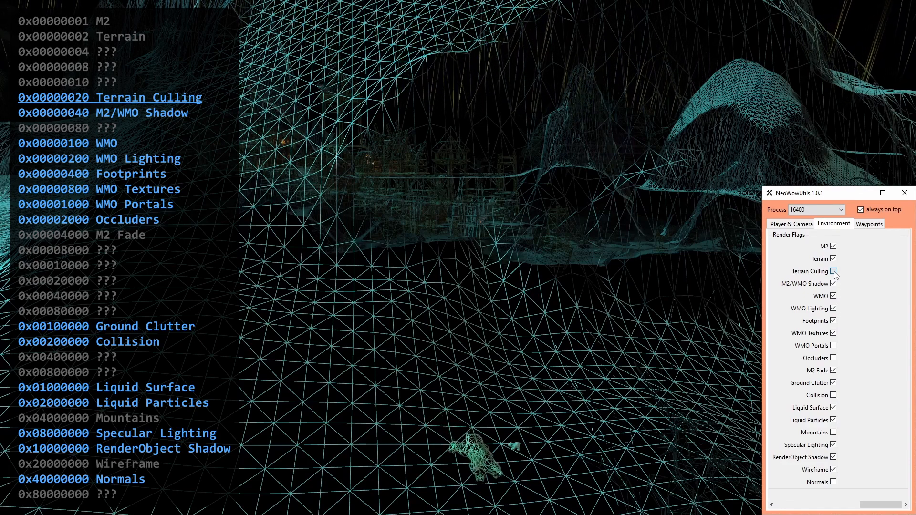
click(833, 271)
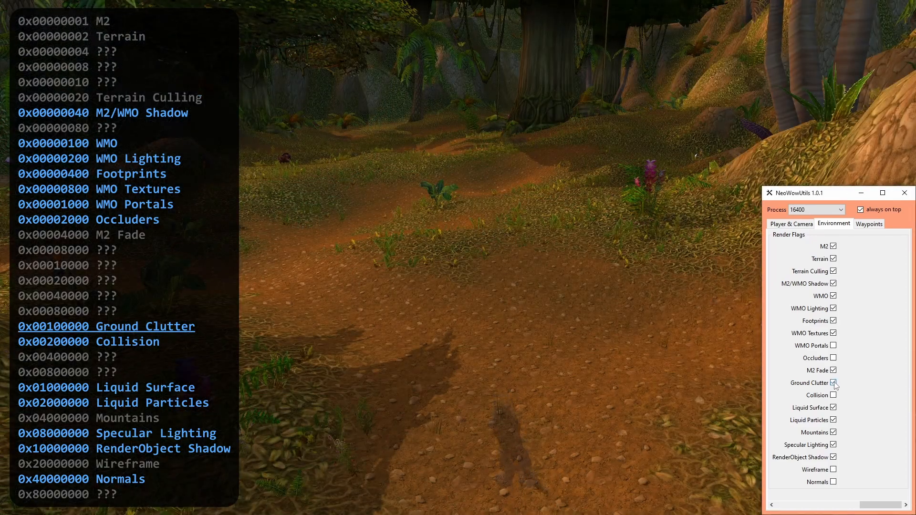
Toggle Ground Clutter off and on to hide and restore the jungle path grass
click(832, 383)
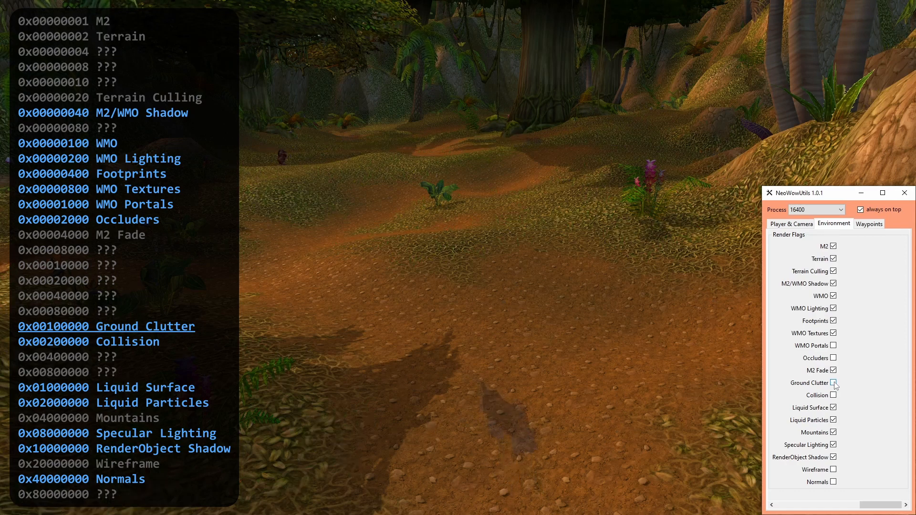
click(833, 382)
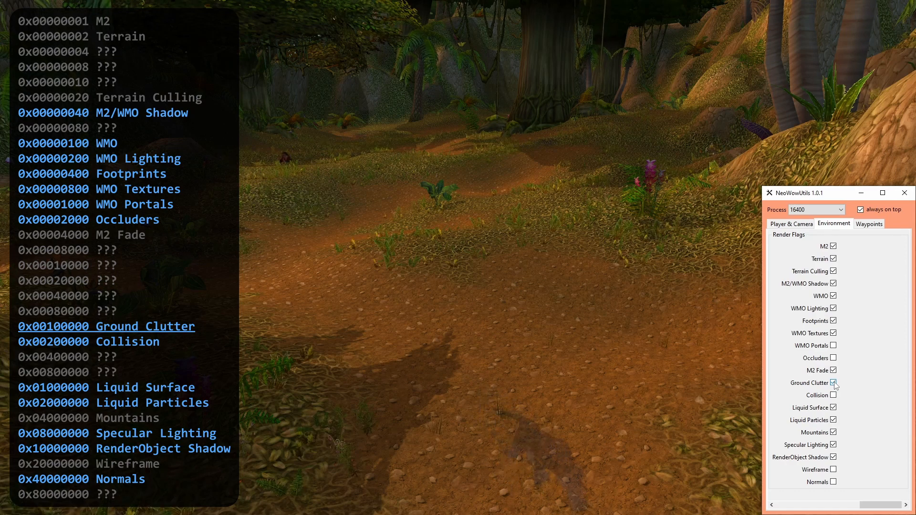
click(832, 382)
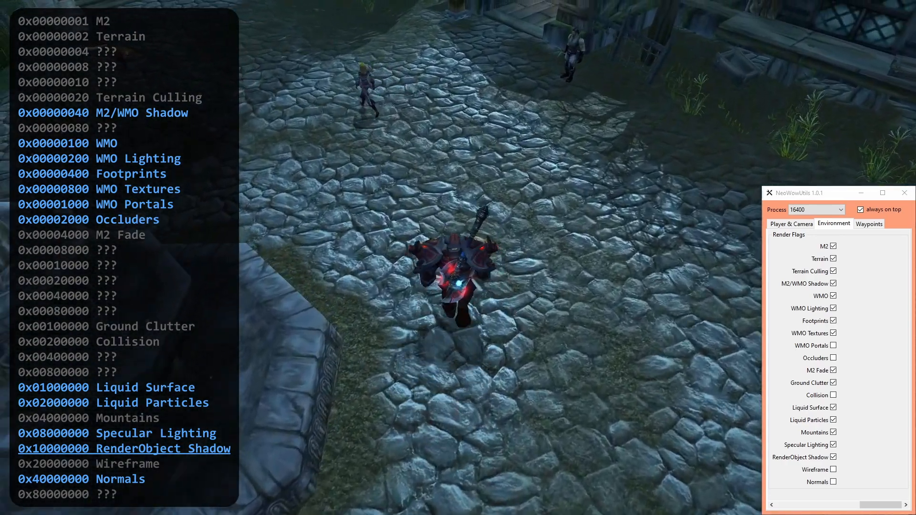
Switch off RenderObject Shadow and log out to view the warrior on character selection
click(831, 457)
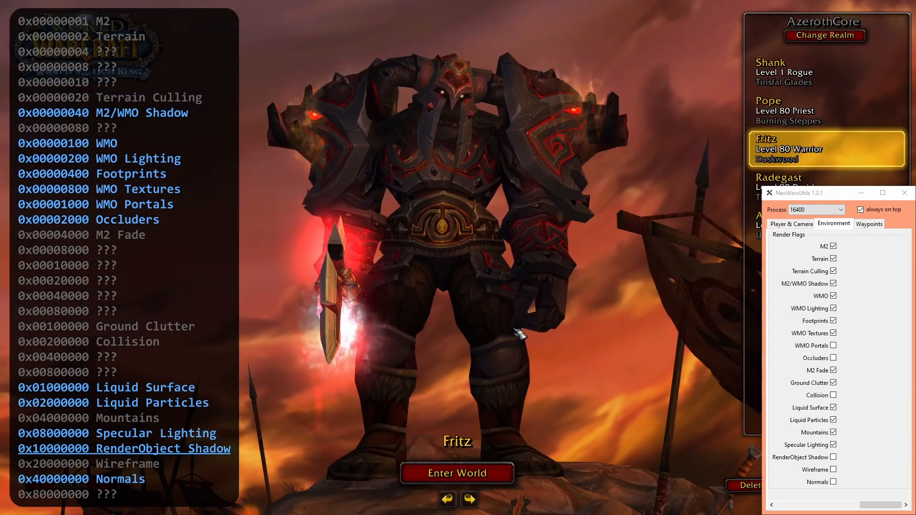
click(457, 472)
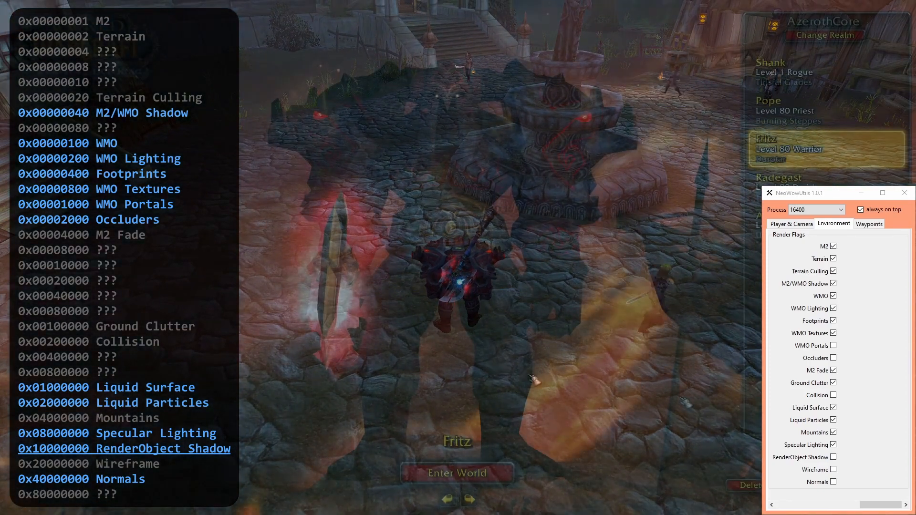
click(457, 473)
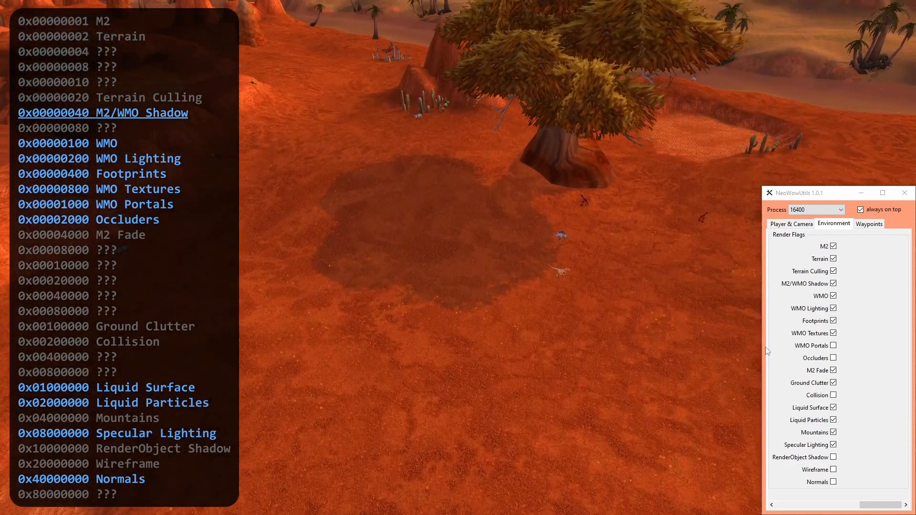
Toggle M2/WMO Shadow off and on over the desert tree and crater, then enable RenderObject Shadow
click(833, 284)
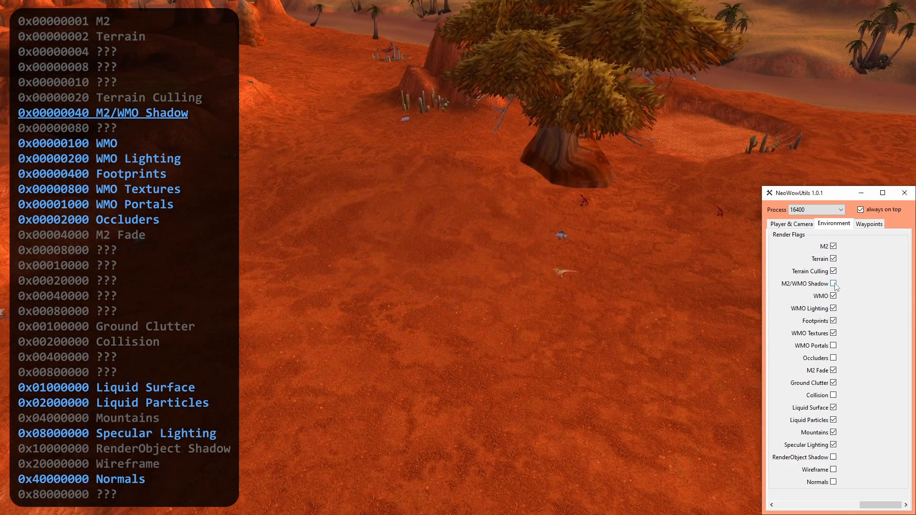
click(832, 283)
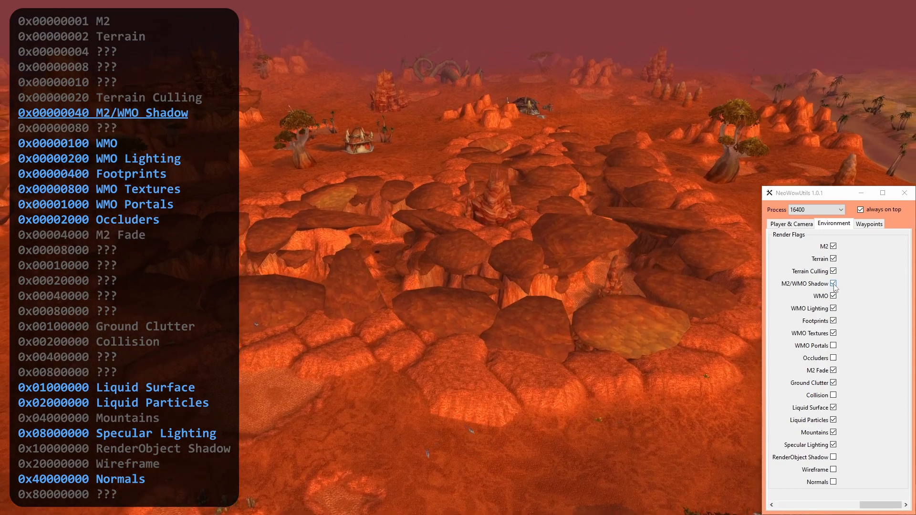
click(832, 283)
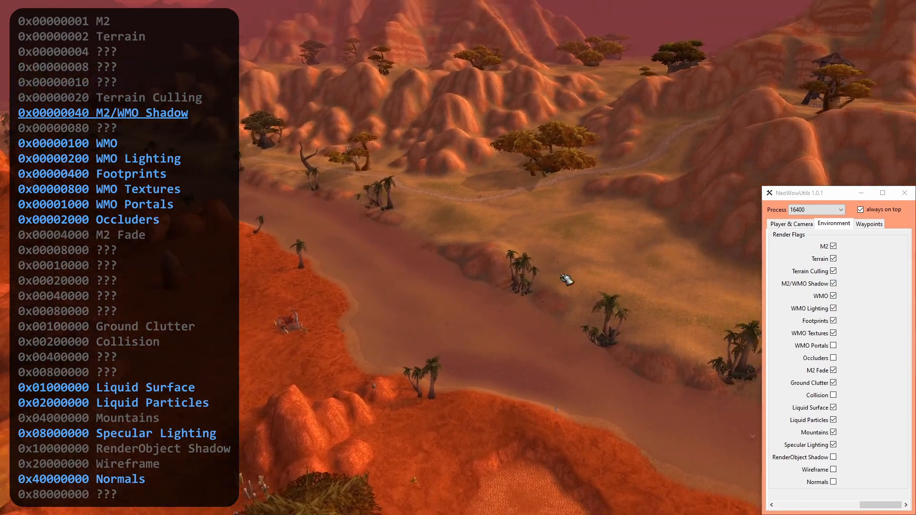
click(833, 284)
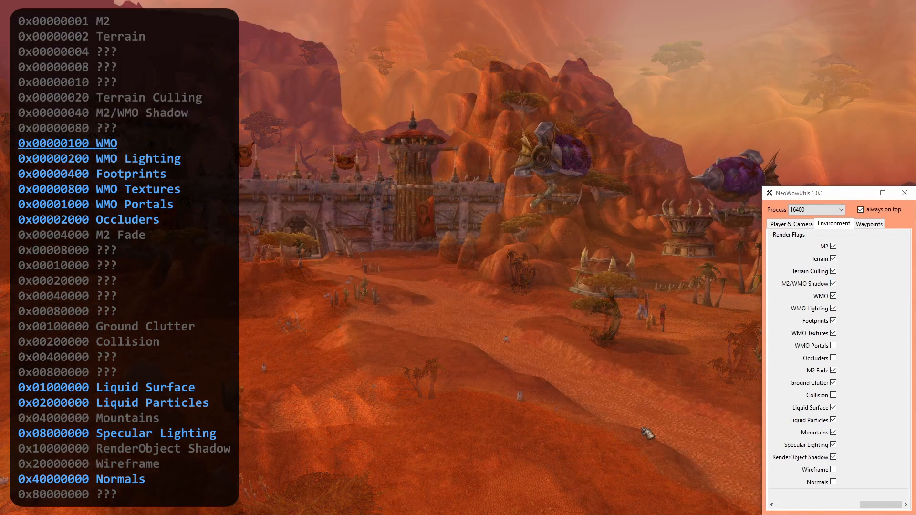
Toggle the WMO flag off and on twice so the fortress buildings vanish and return
click(832, 296)
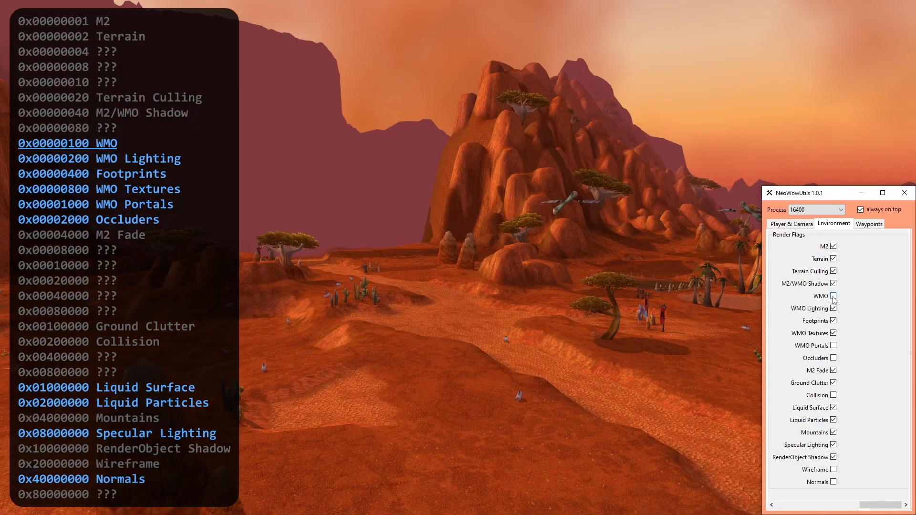
click(834, 296)
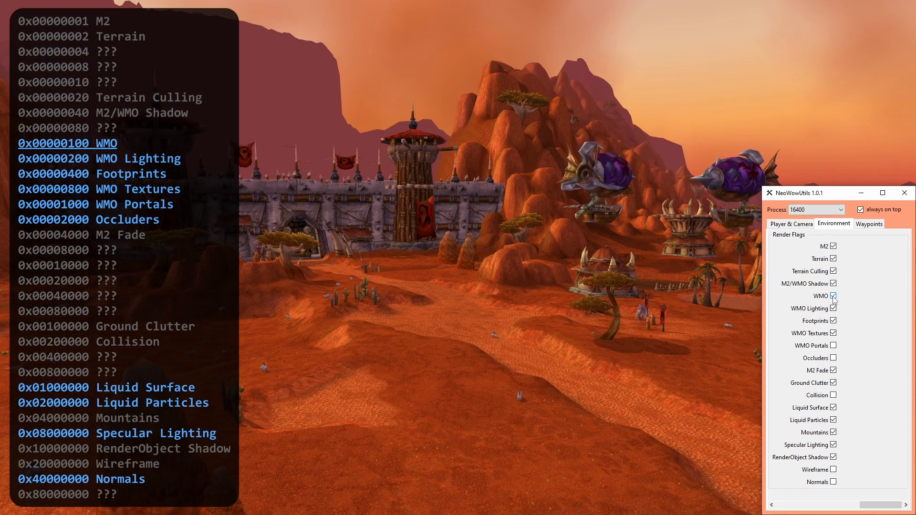
click(834, 296)
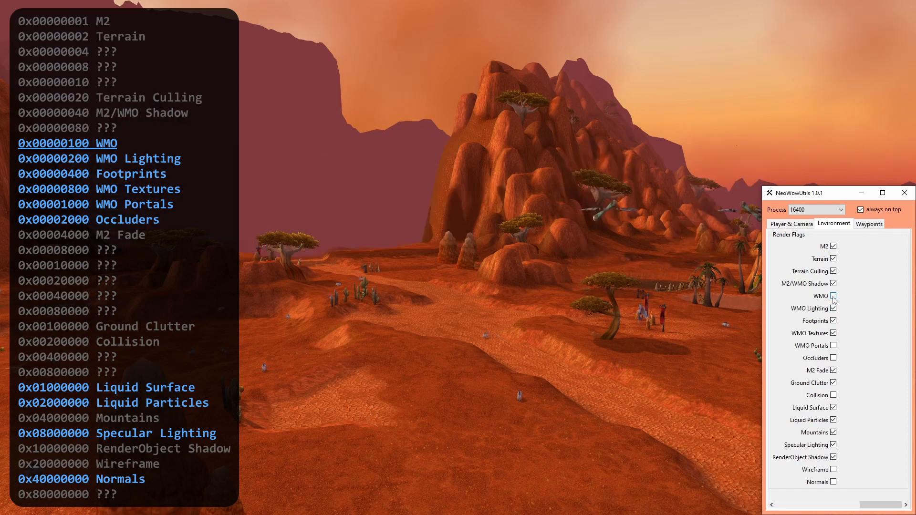
click(832, 308)
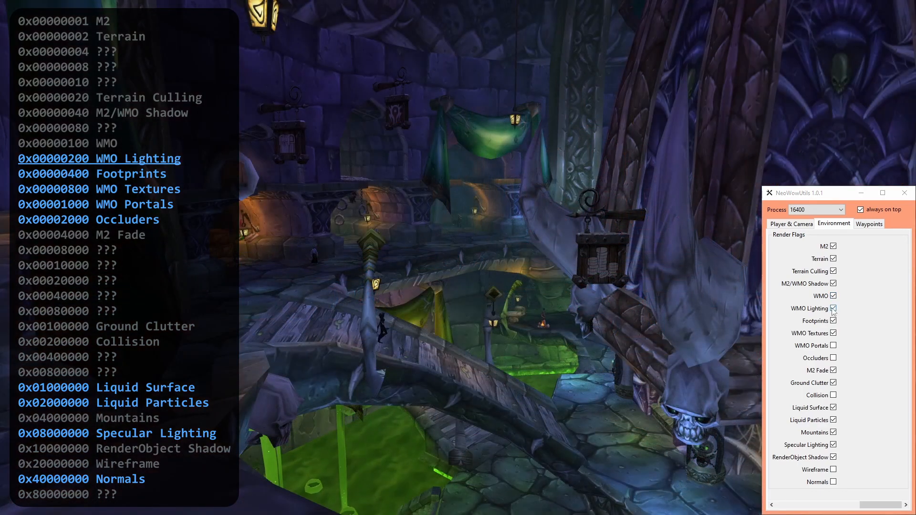
Toggle WMO Lighting and WMO Textures off and on to show interiors unlit and untextured
click(832, 308)
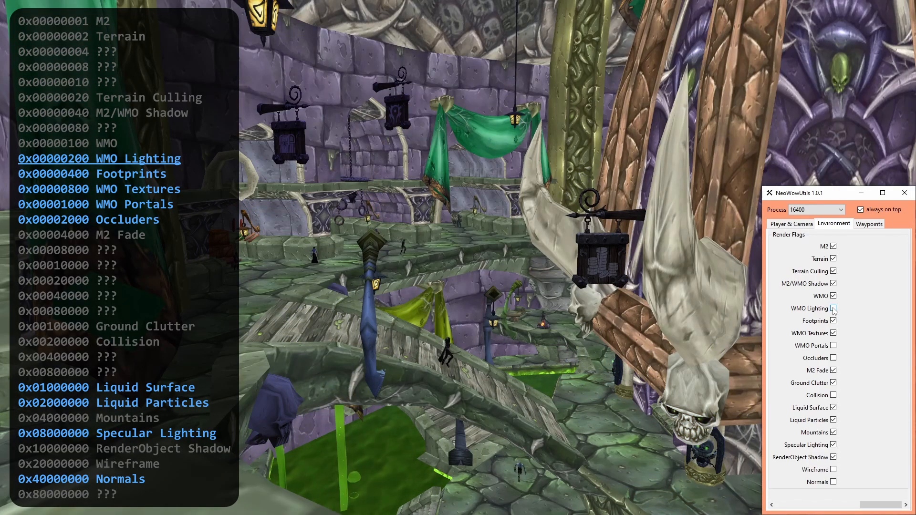
click(833, 308)
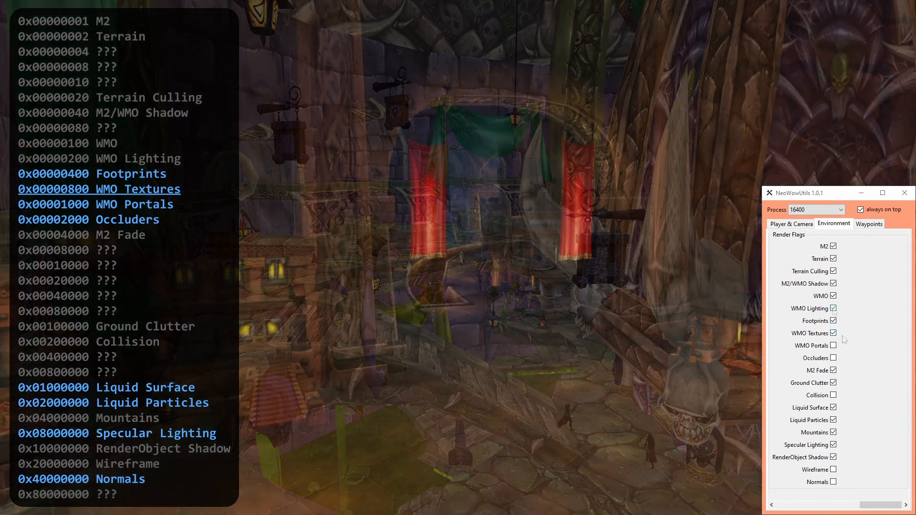
click(833, 333)
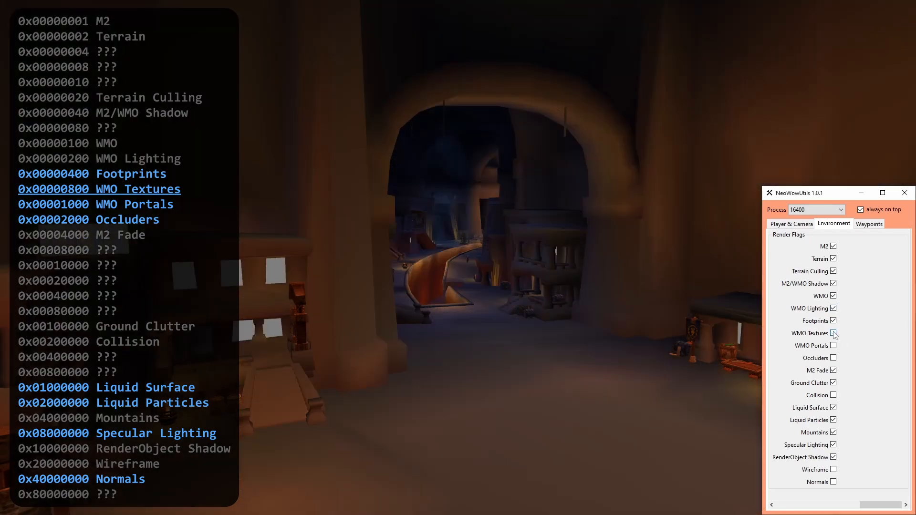
click(832, 333)
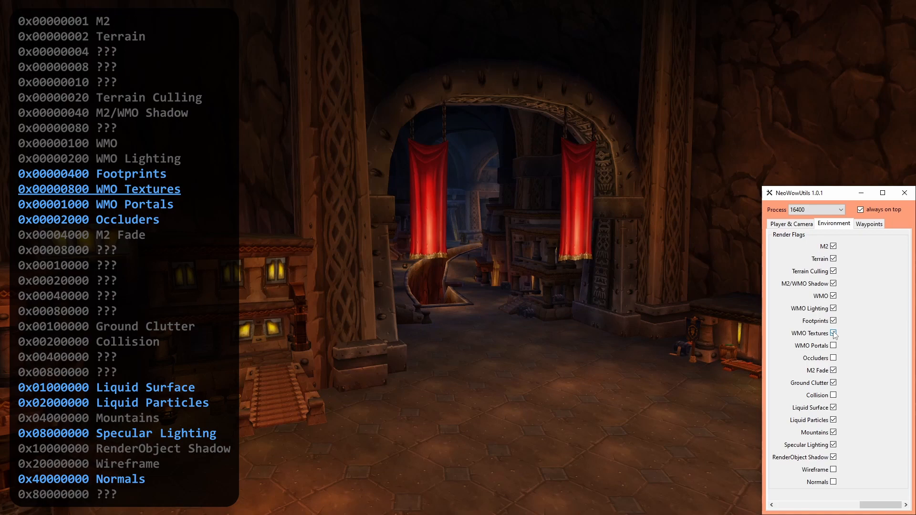
click(833, 333)
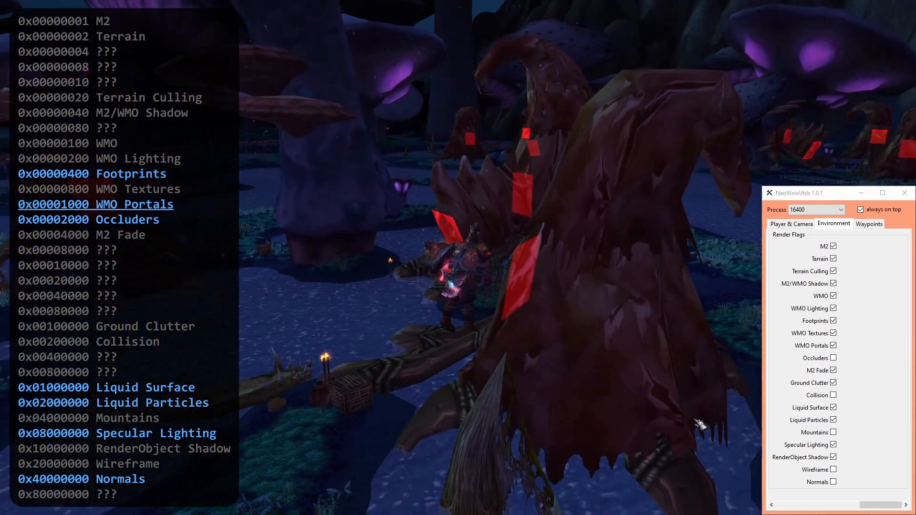
Turn off WMO Portals, hide M2 models and toggle the Wireframe overlay over the occluders
click(831, 470)
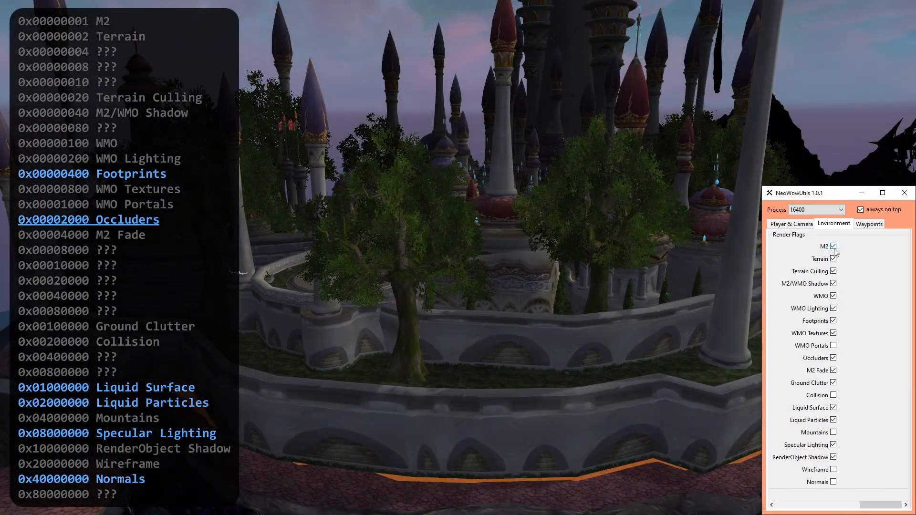
click(832, 247)
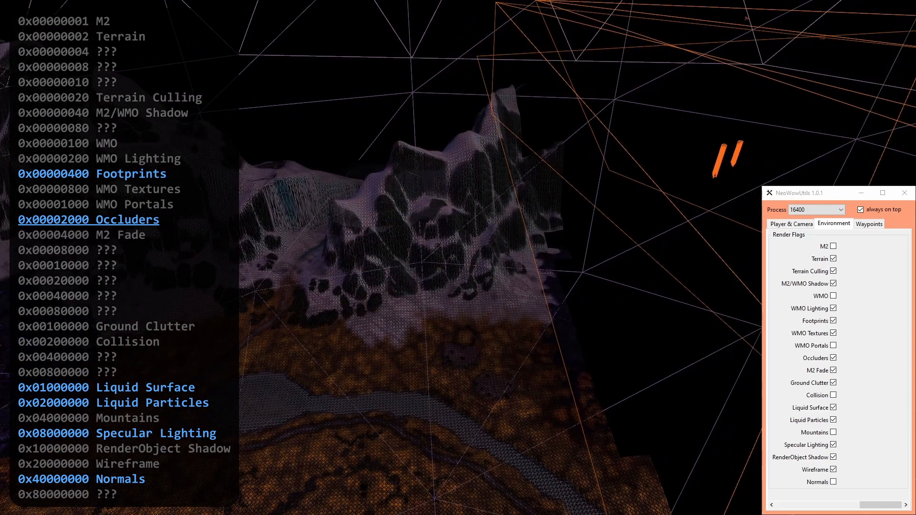
click(833, 469)
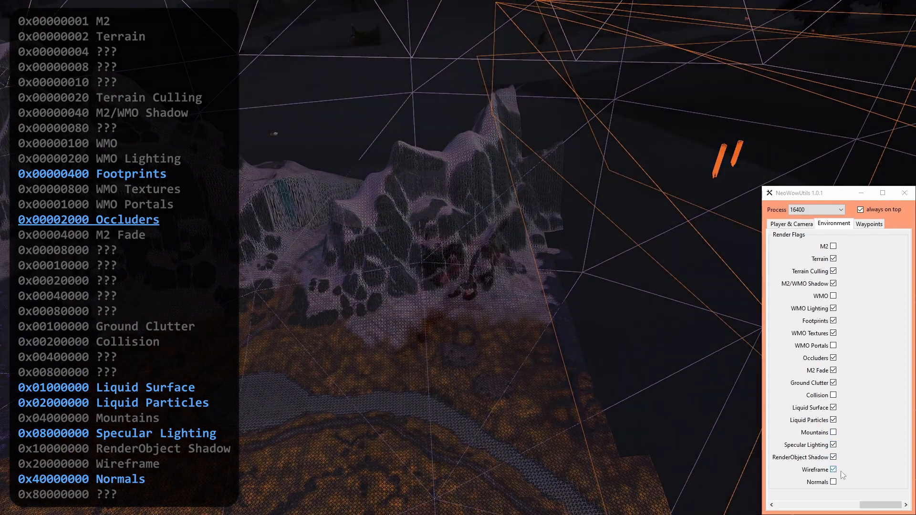
click(831, 470)
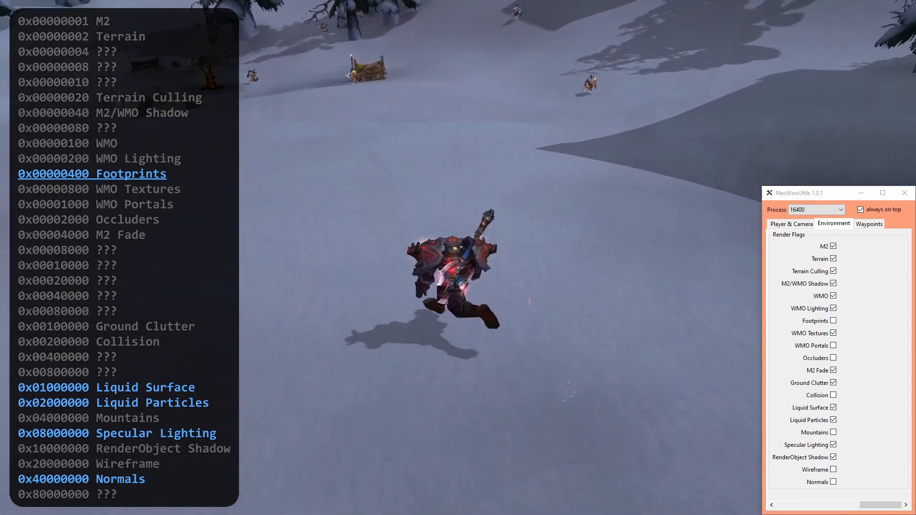
Restore footprints in the snow, then compare the water surface hidden and shown again
click(832, 408)
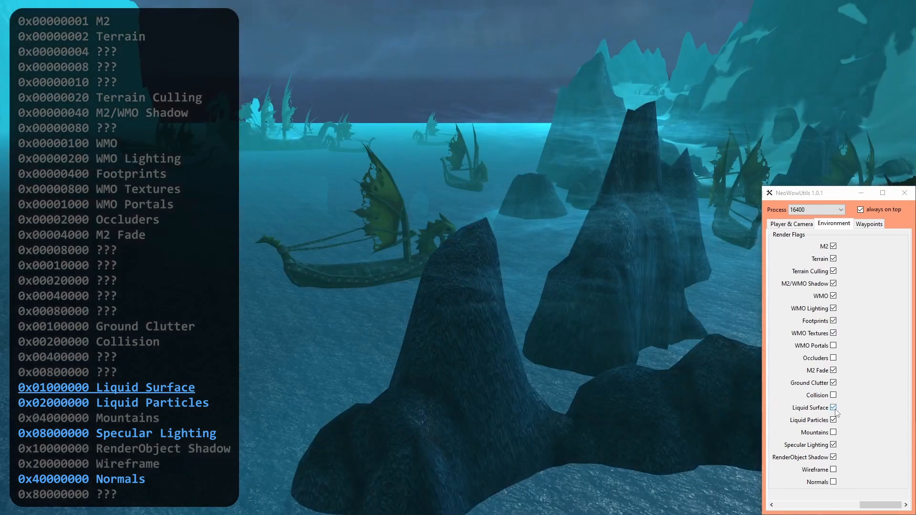
click(834, 407)
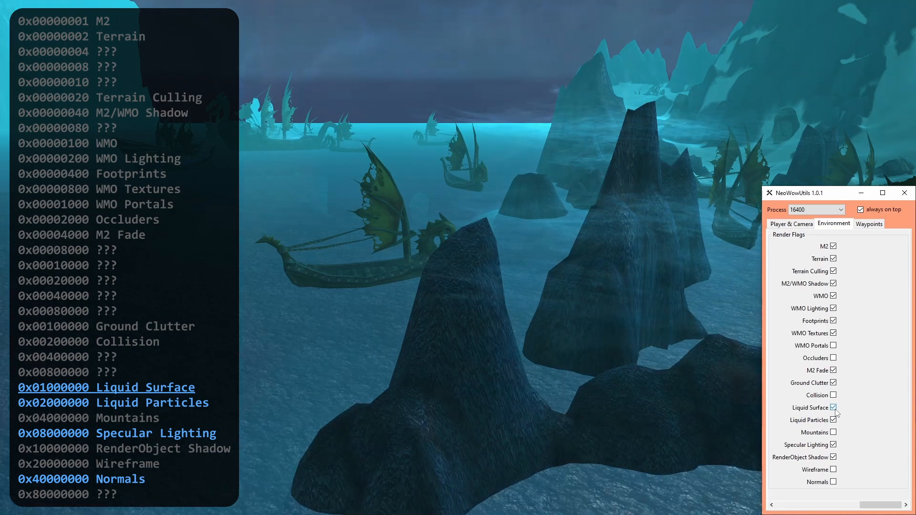
click(833, 407)
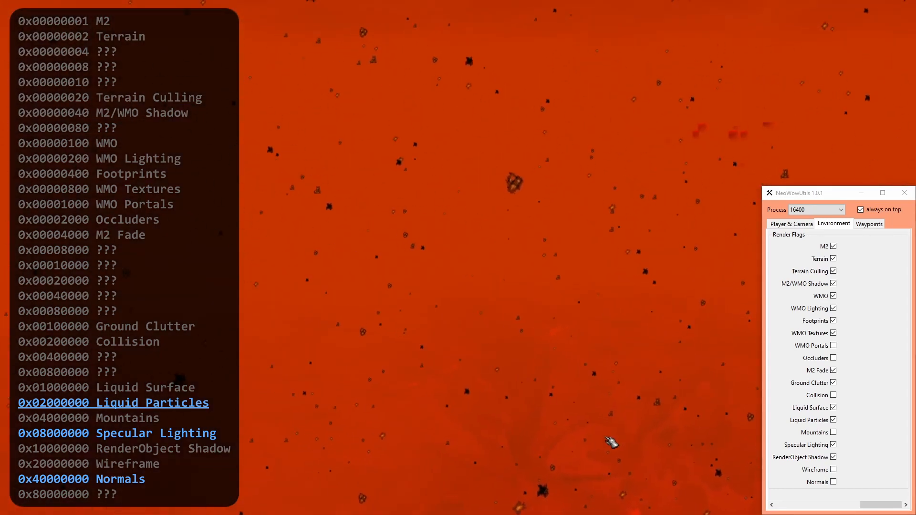
Compare the floating lava particles removed and brought back, leaving them rendered
click(831, 419)
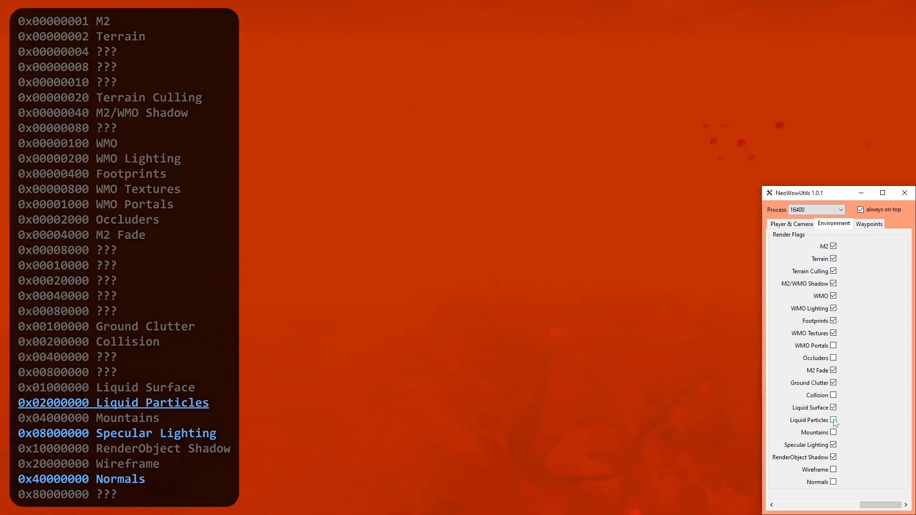
click(833, 420)
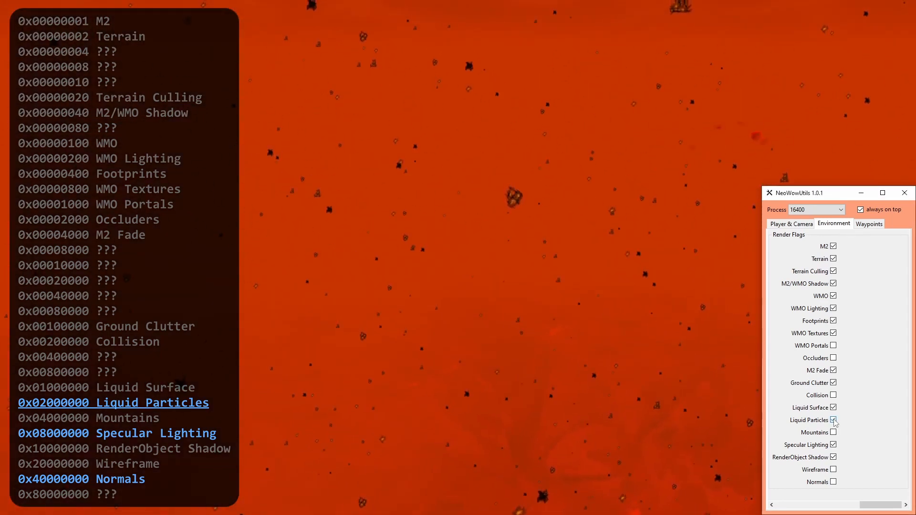
click(831, 420)
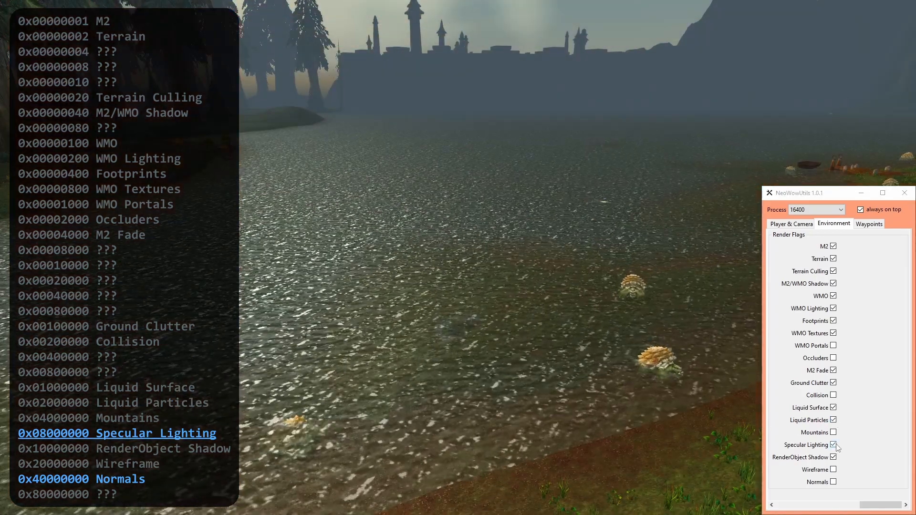
Toggle specular highlights on the lake, then show surface normals over the terrain
click(834, 444)
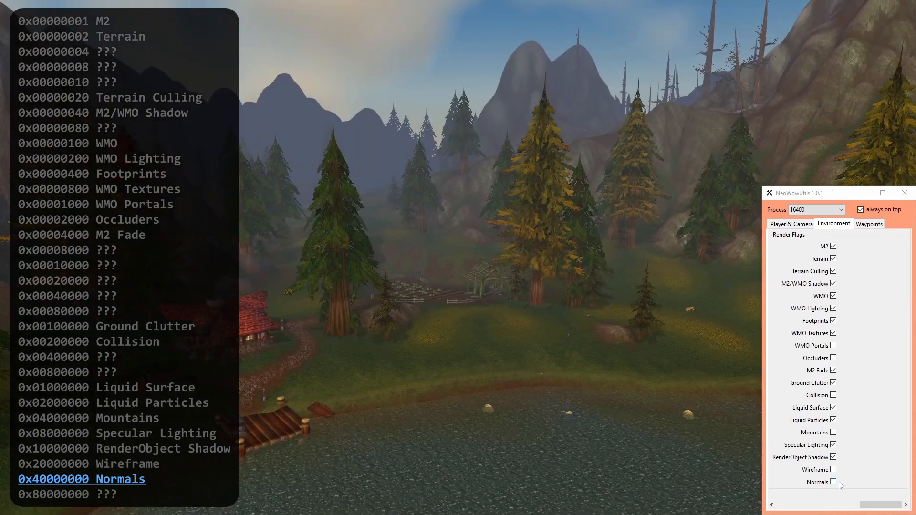
click(832, 482)
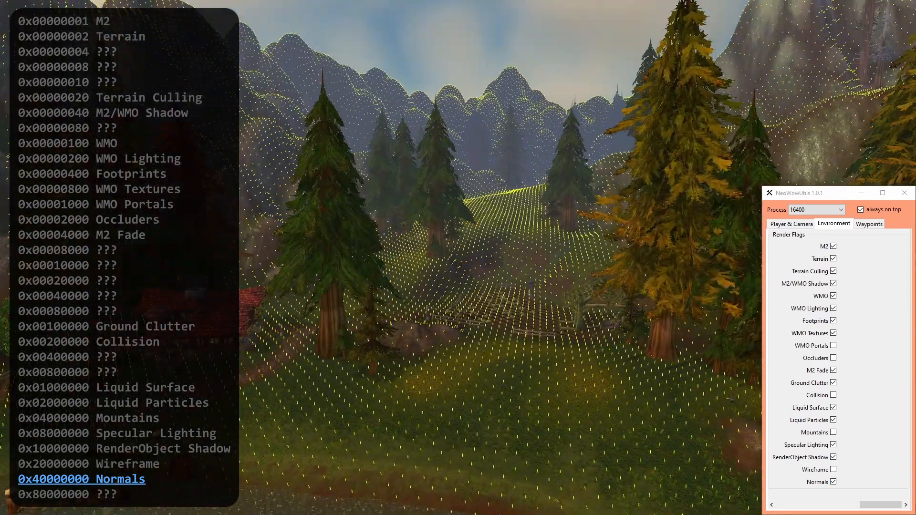